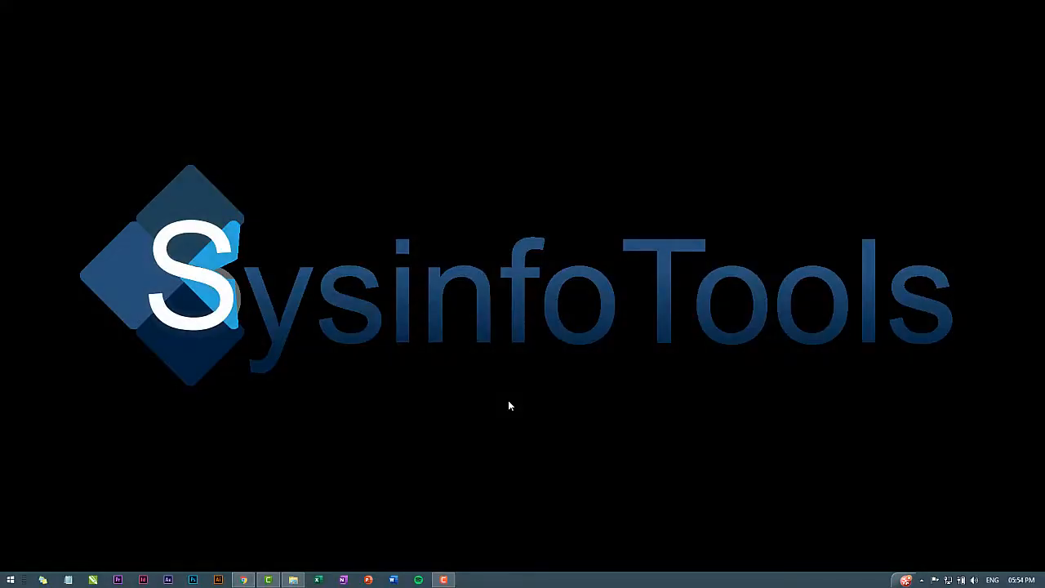
- Bring up the Windows Run dialog to launch Word in safe mode with winword /safe
key("Win+r")
type("winword /safe")
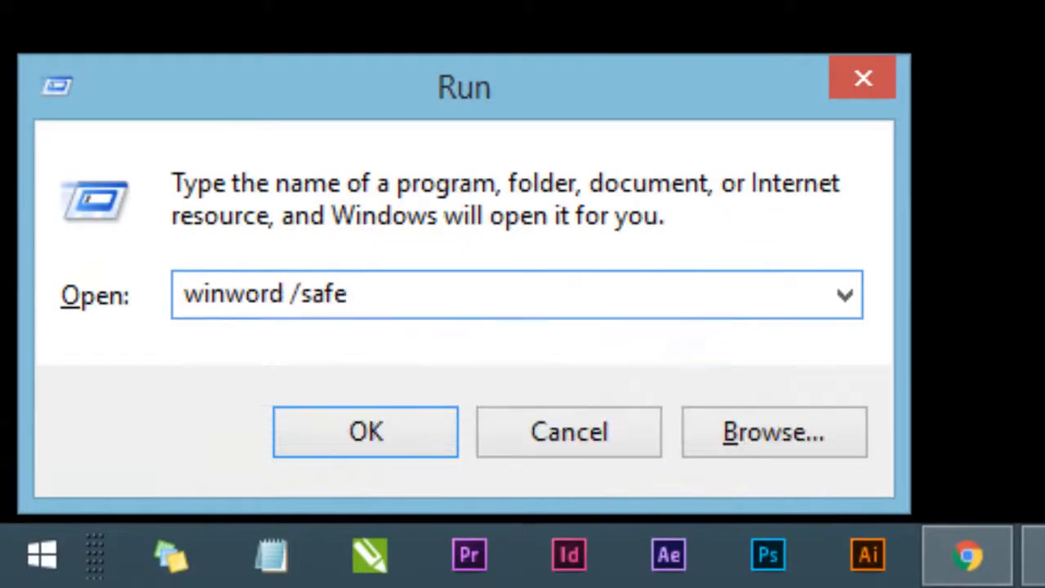
- Launch Word in safe mode and open the COM Add-ins list via Options > Add-ins
left_click(365, 431)
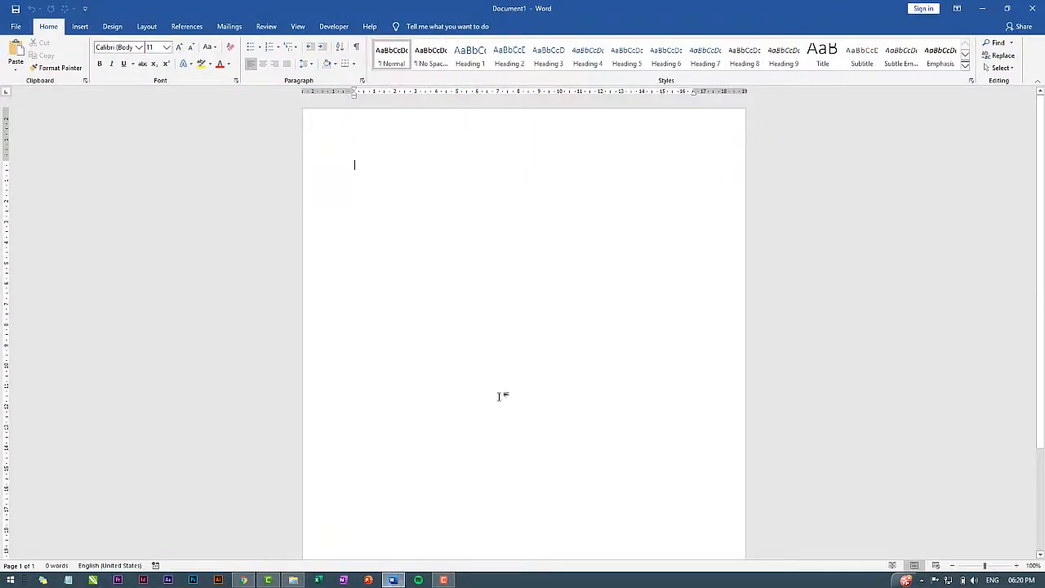
left_click(15, 26)
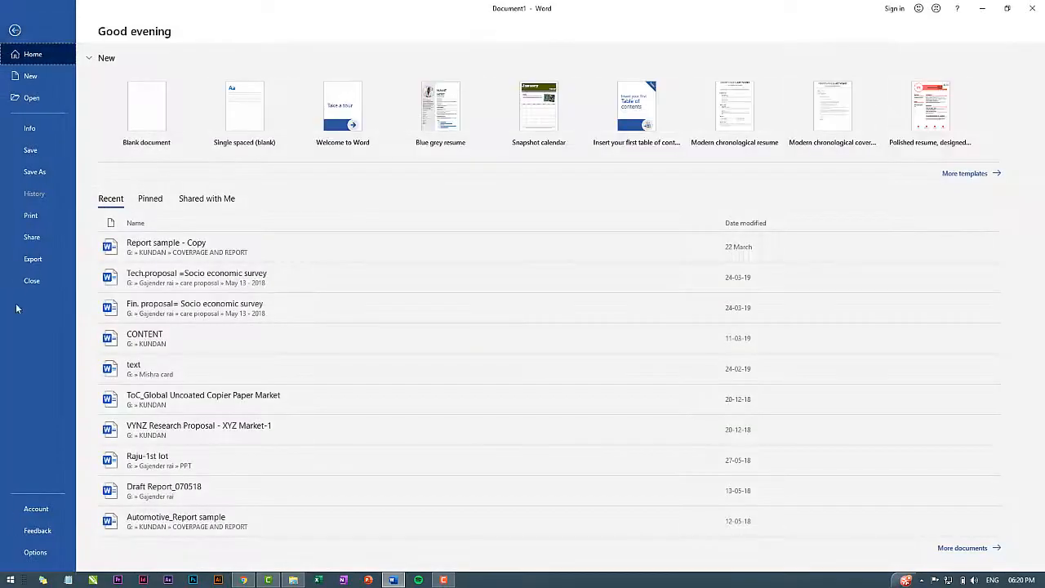
left_click(34, 551)
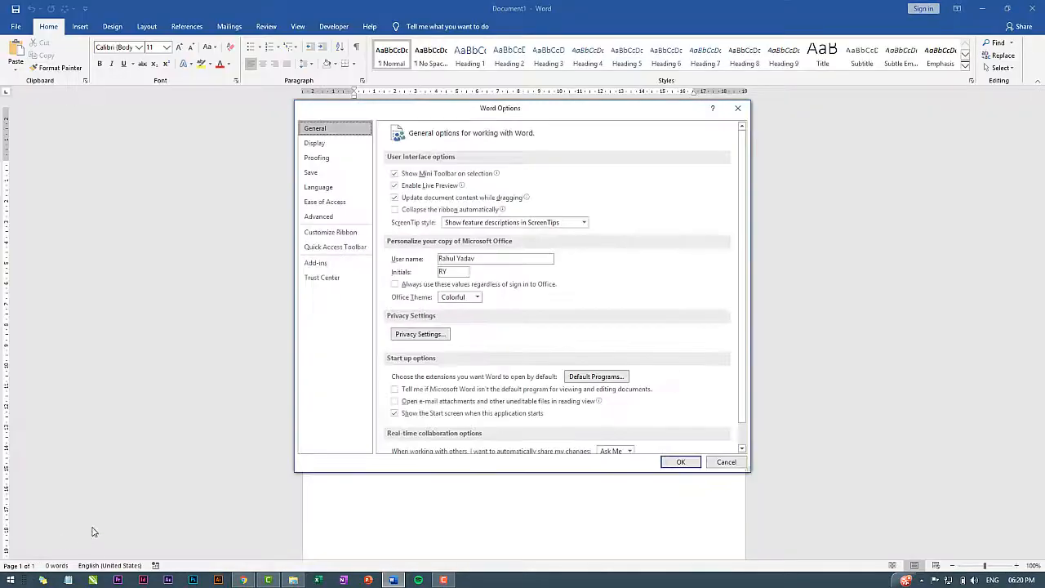
left_click(315, 263)
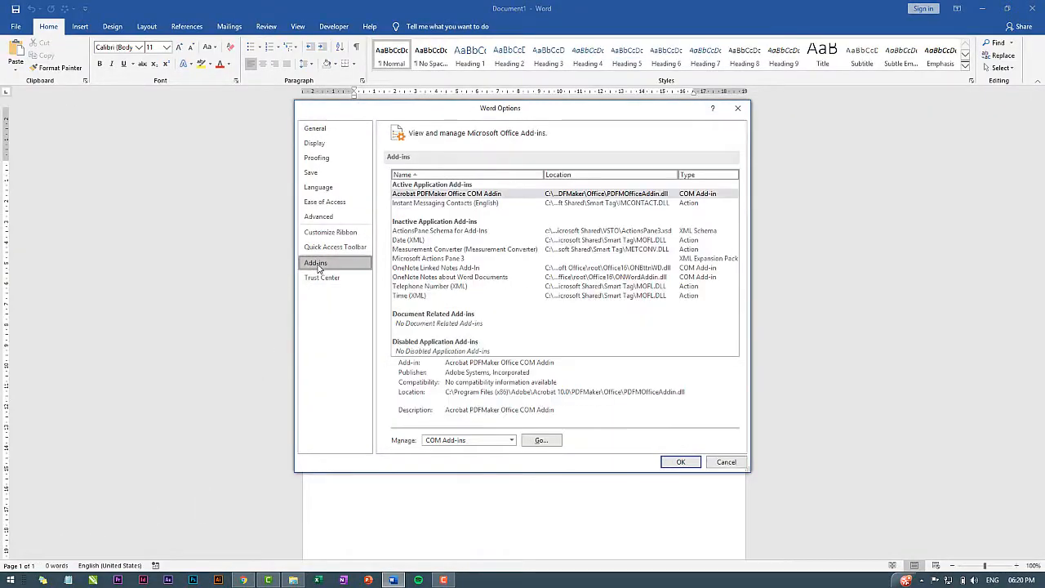
left_click(540, 440)
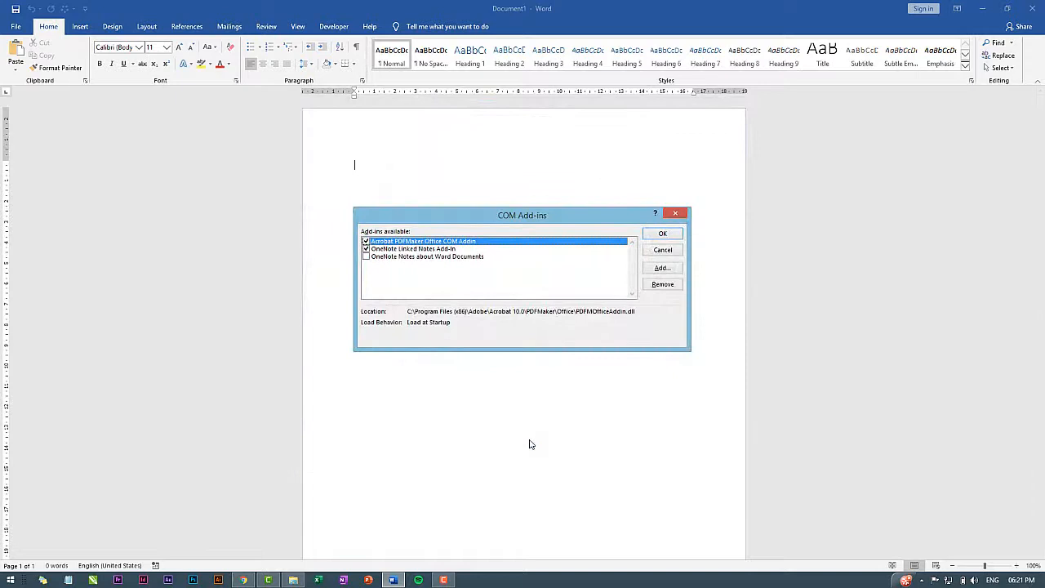
mouse_move(390, 288)
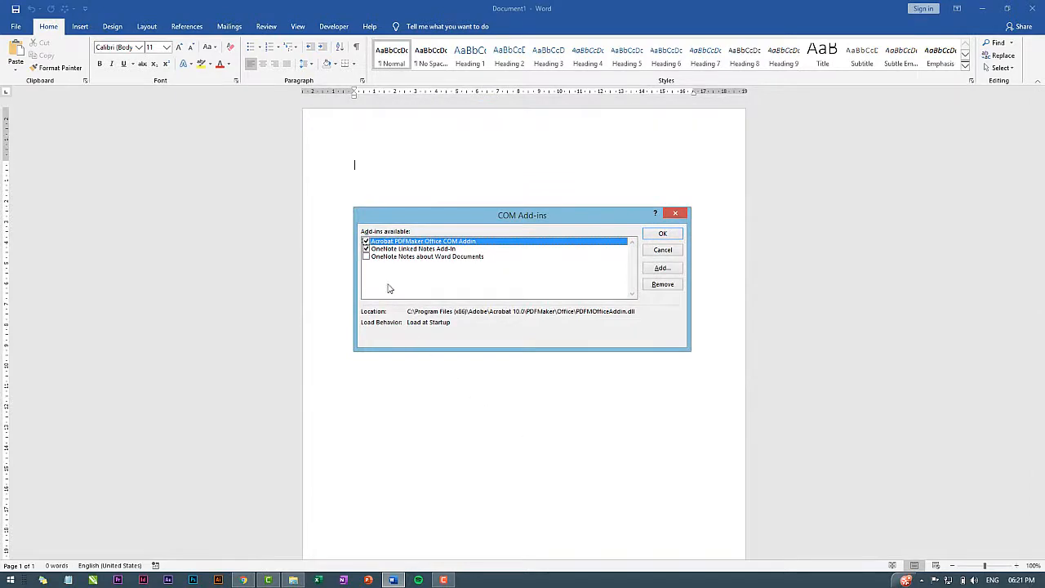
- Enable the OneNote Notes about Word Documents add-in and confirm the COM Add-ins change
left_click(428, 256)
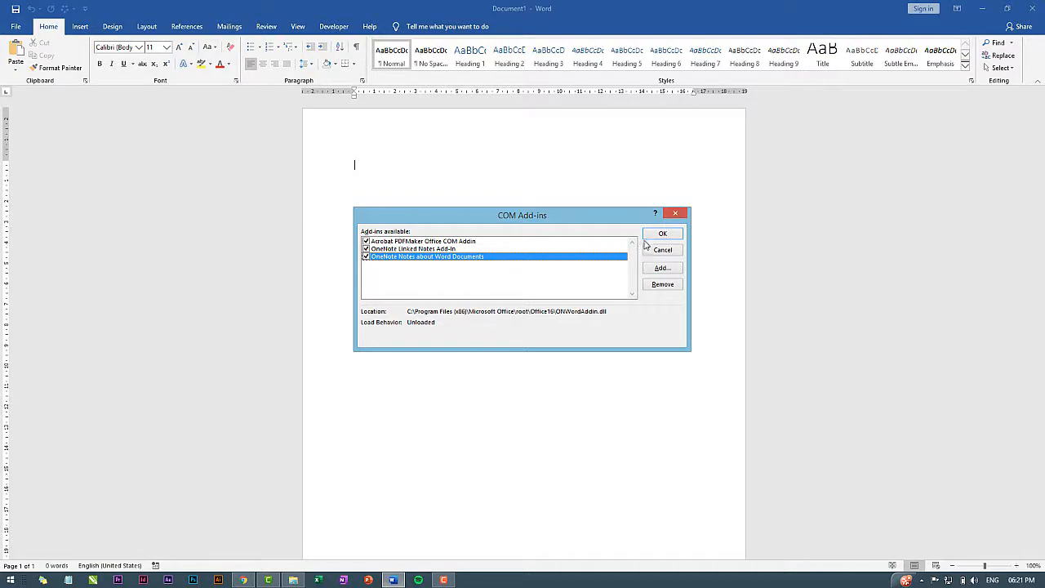
left_click(662, 233)
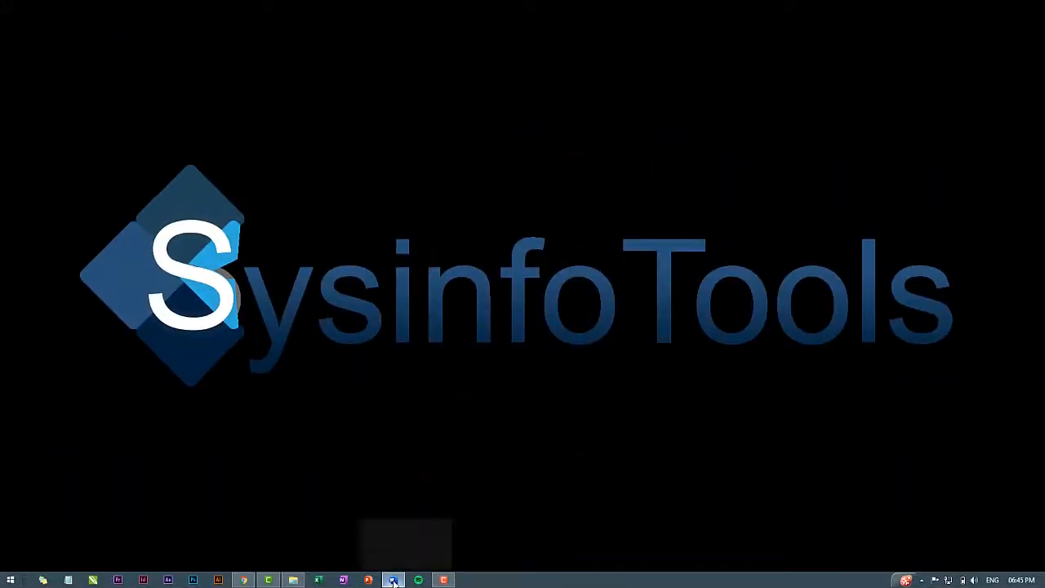
- Relaunch Word and open the Heading document from Documents using Open and Repair
left_click(393, 579)
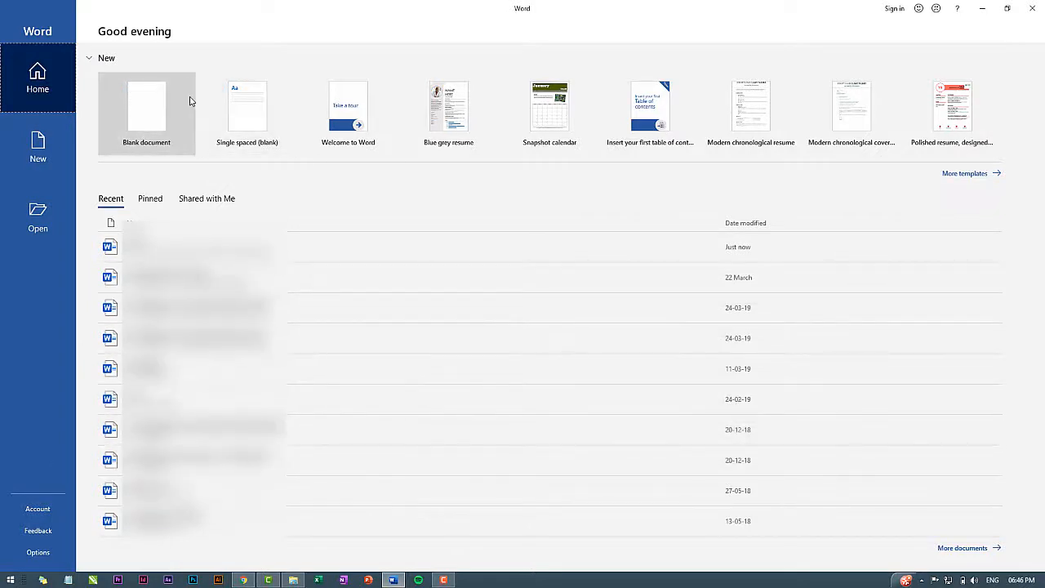
mouse_move(18, 276)
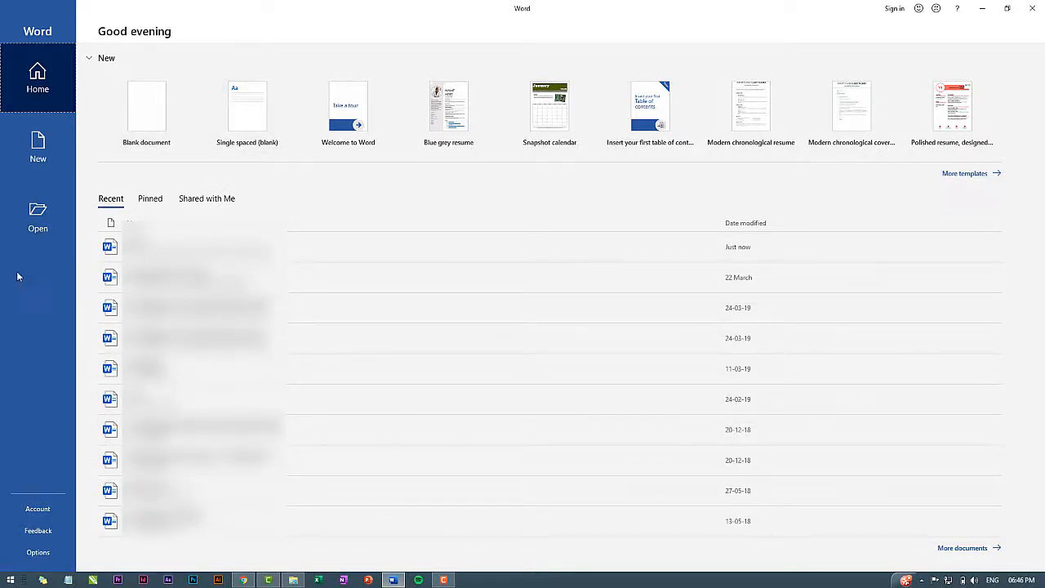
left_click(37, 216)
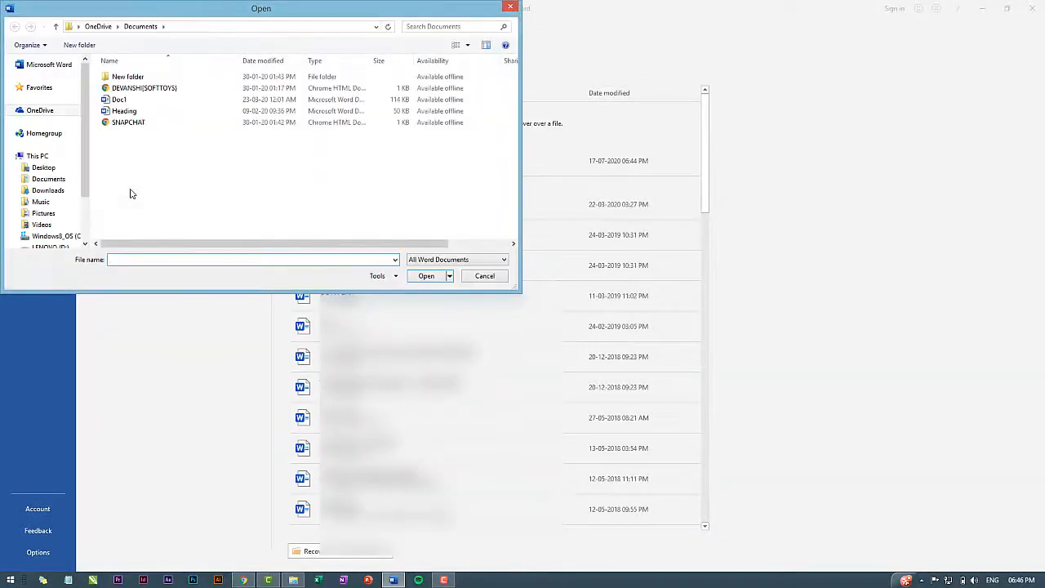
left_click(124, 110)
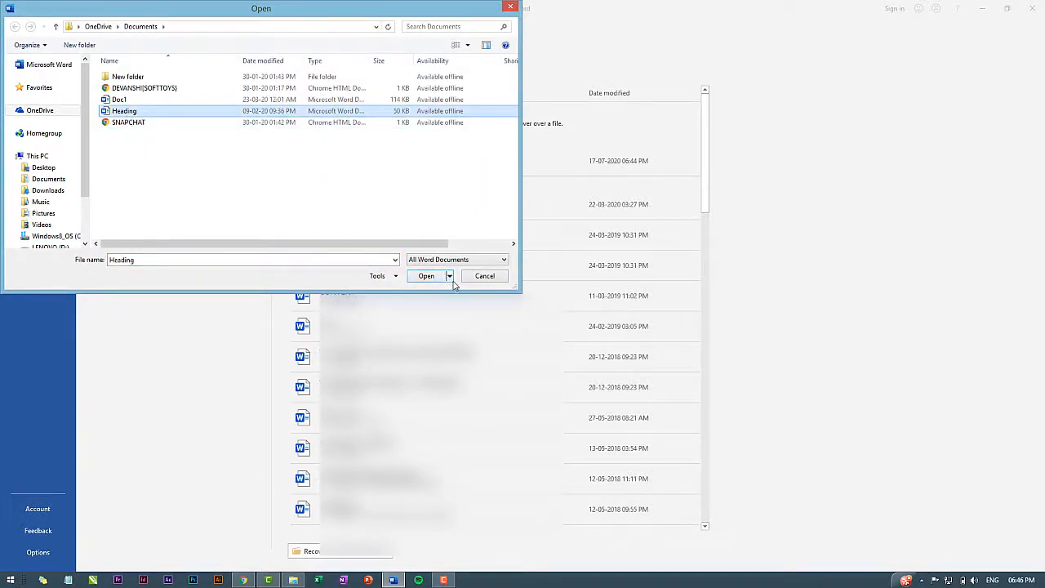
left_click(448, 275)
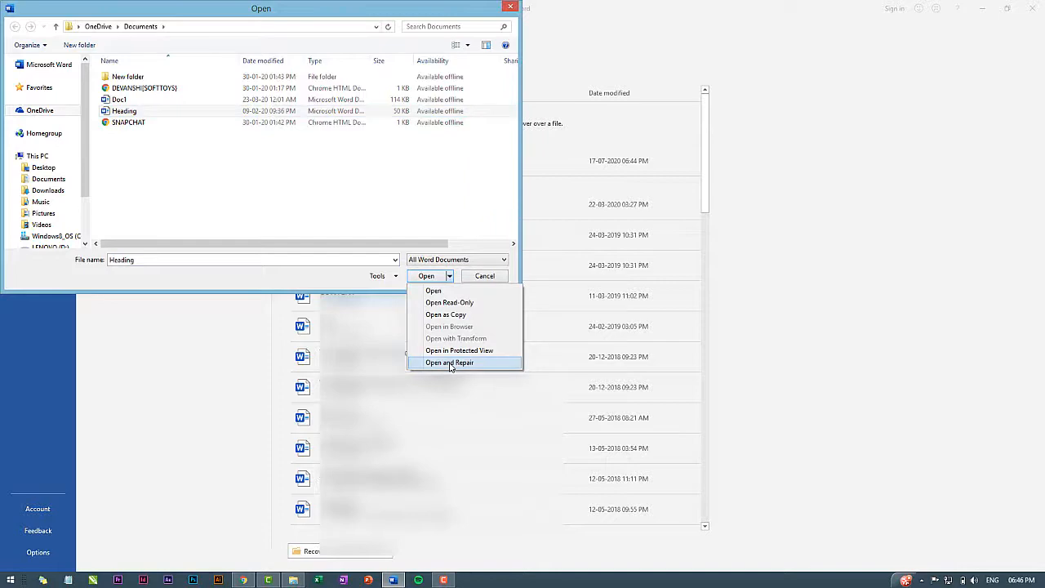
left_click(449, 362)
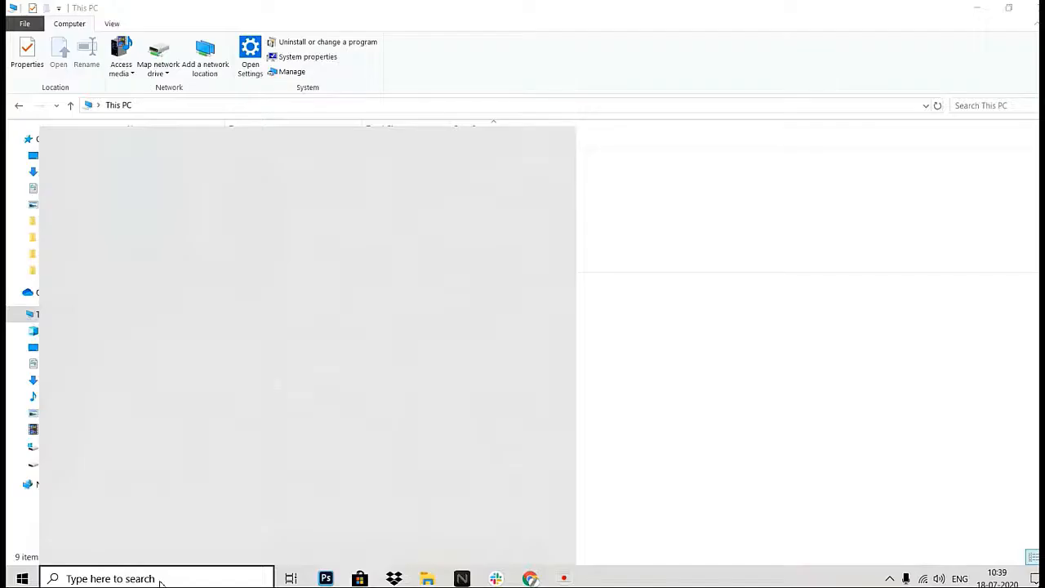
- Find Microsoft Office Professional Plus 2013 in Apps & features and start modifying it for repair
type("settings")
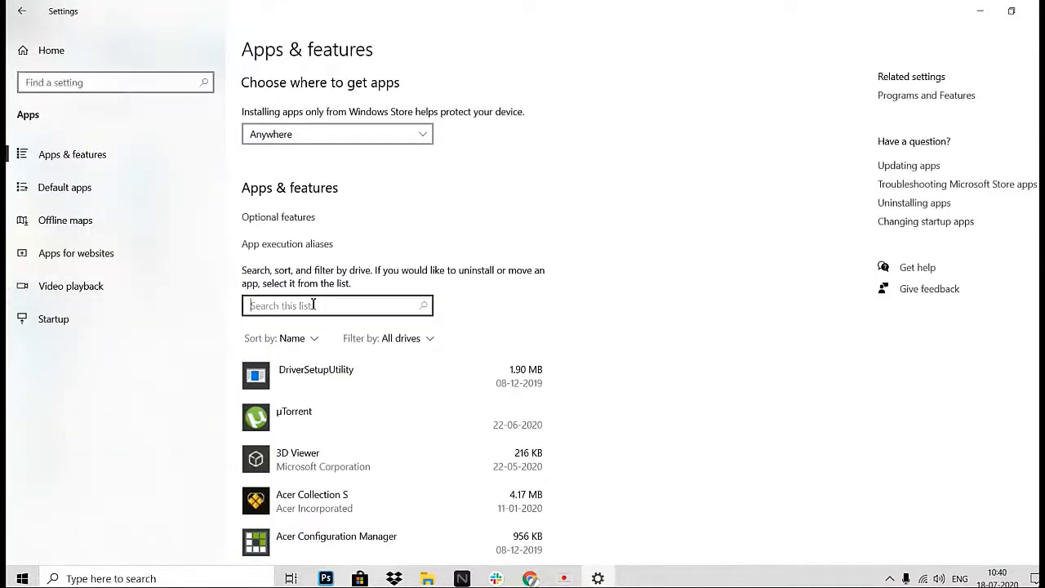
type("microsoft office")
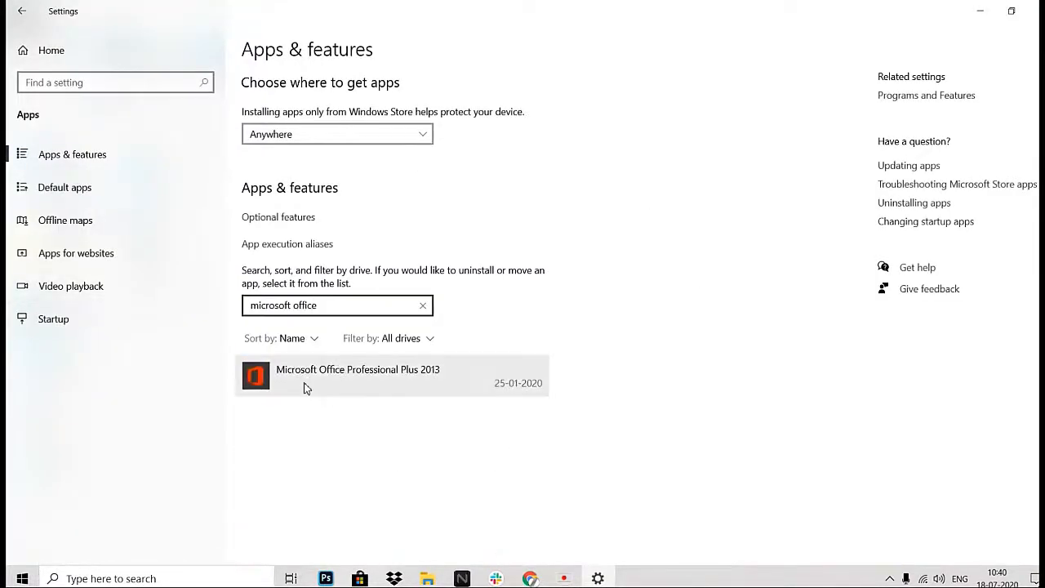
left_click(357, 369)
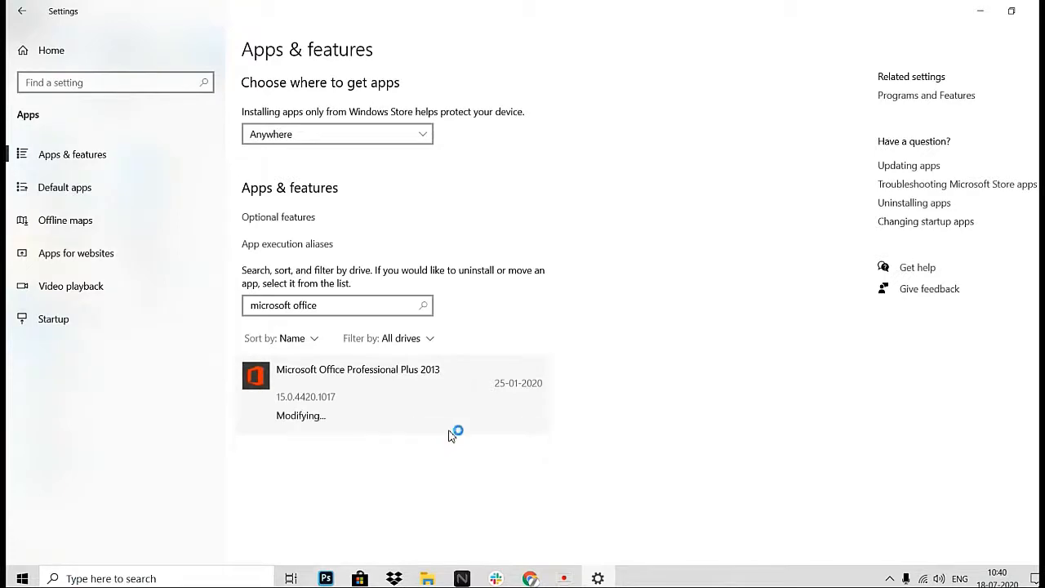